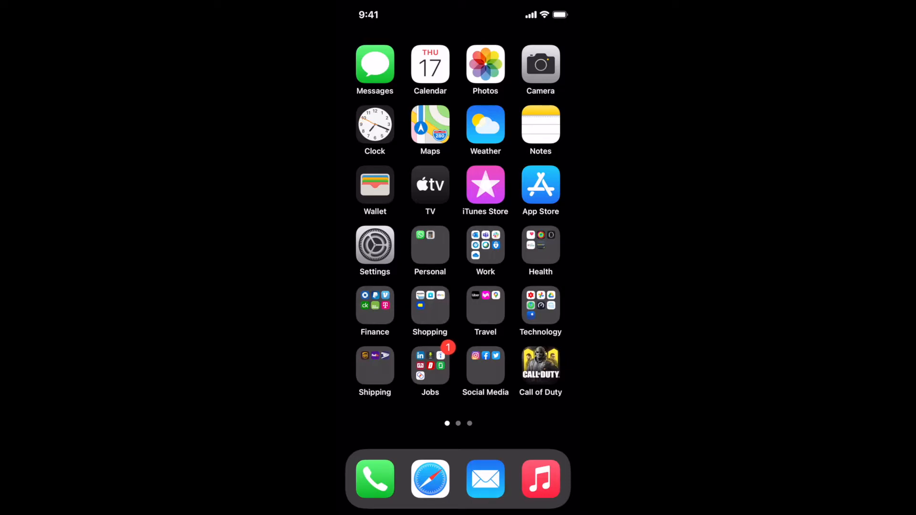
- Launch the Settings app from the home screen icon
click(375, 245)
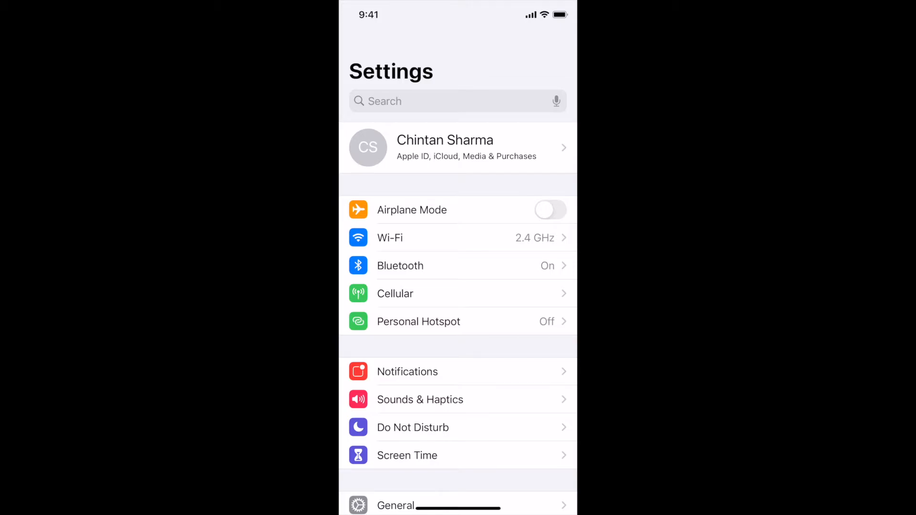
- Go to the Apple ID account, then its Find My page
click(458, 147)
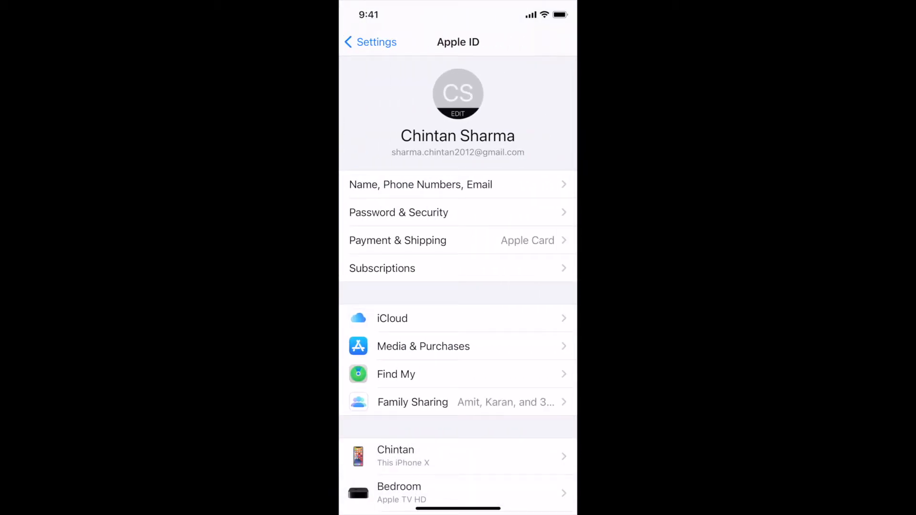
click(396, 374)
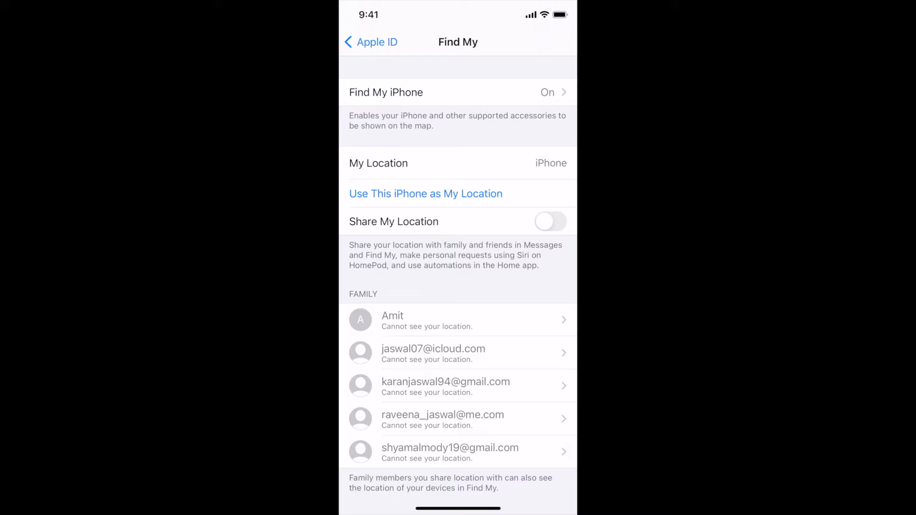
- On the Find My iPhone page, switch Find My network on (green)
click(385, 91)
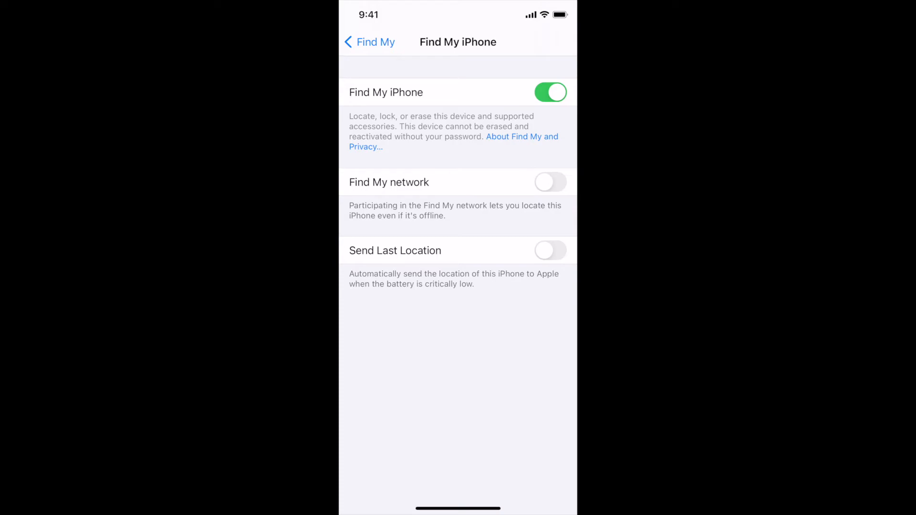
click(550, 182)
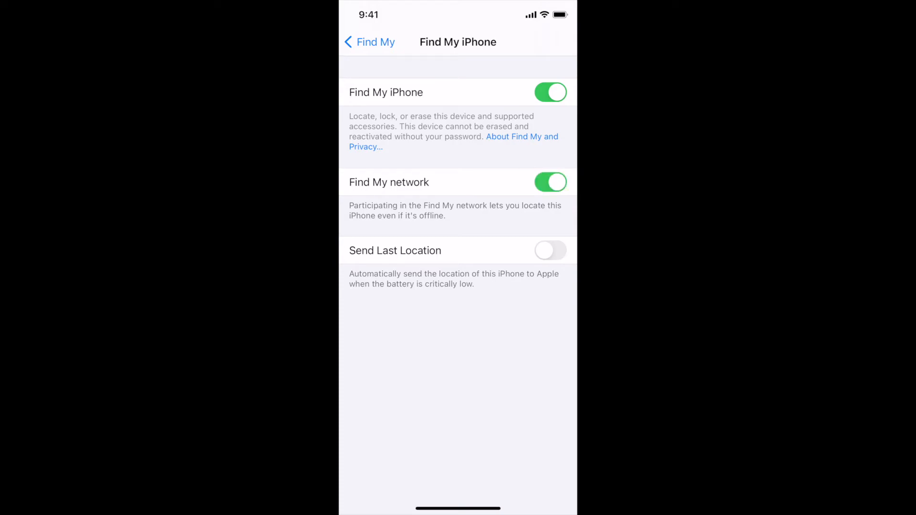